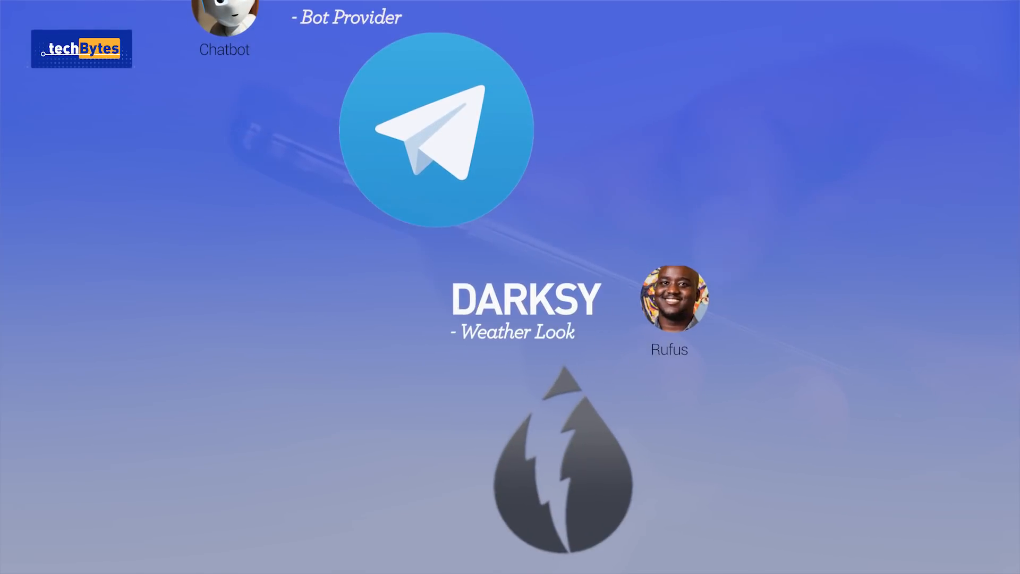
{"action": "scroll", "scroll_direction": "down", "scroll_amount": 3}
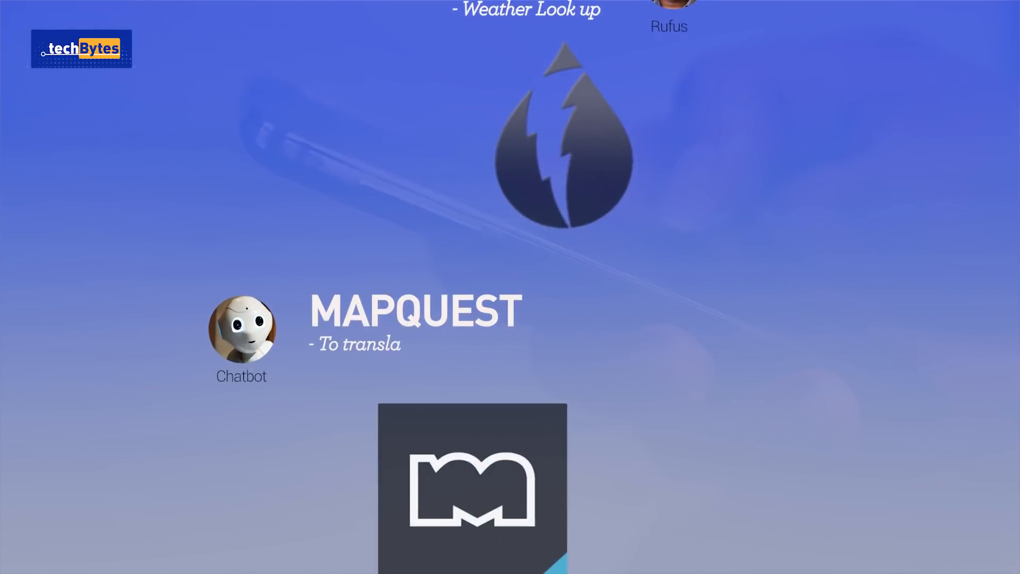